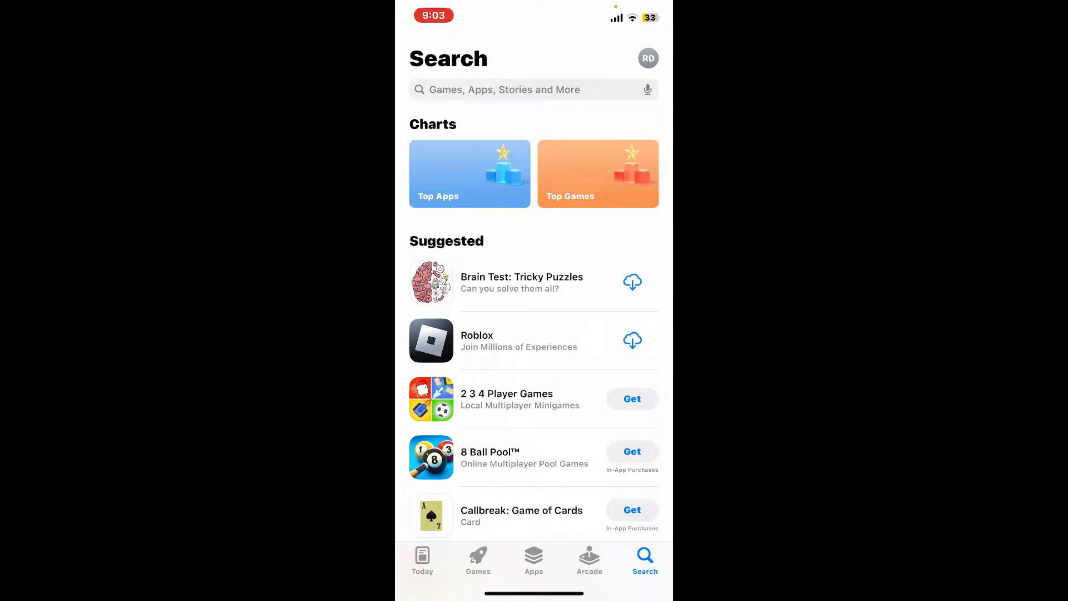
# - Search the App Store for 'Bolt' and reach the Bolt: Request a Ride page
pyautogui.click(504, 89)
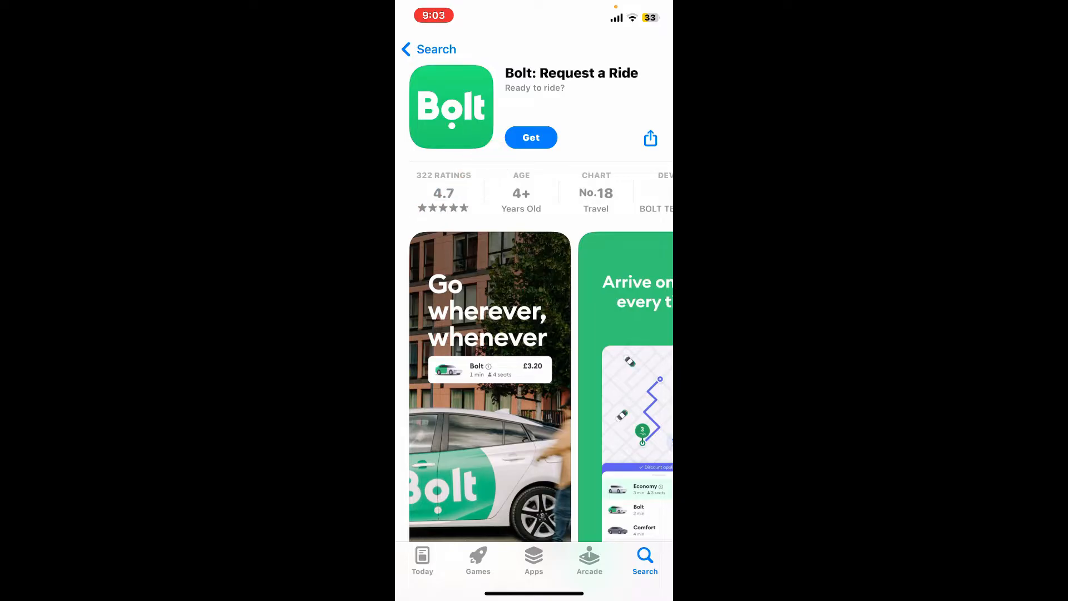
# - Get Bolt: Request a Ride, confirm the download, and let it install to the home screen
pyautogui.click(531, 137)
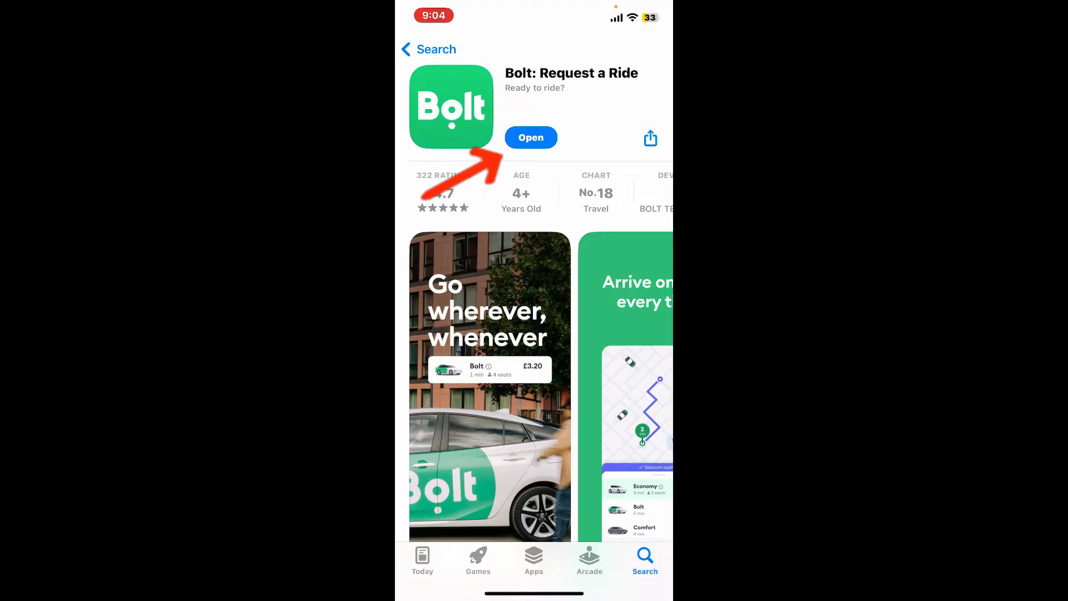
pyautogui.click(530, 137)
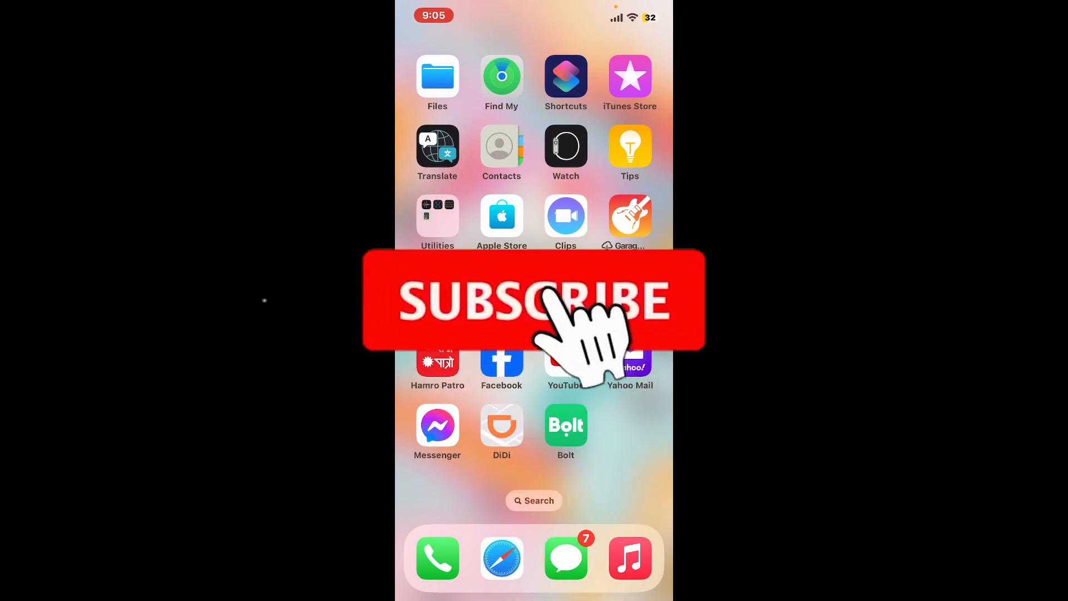
pyautogui.click(534, 299)
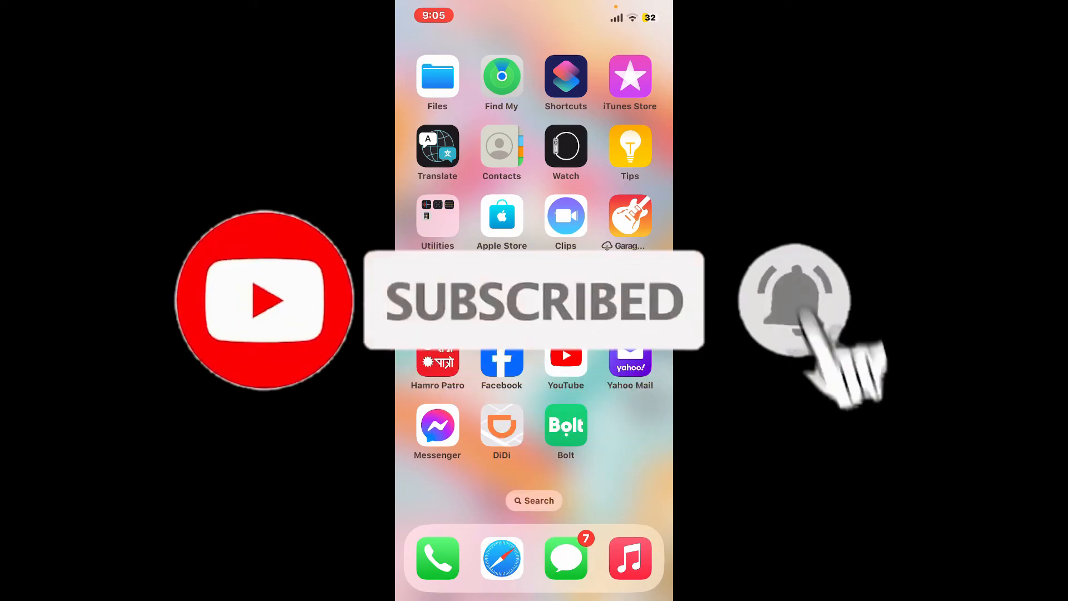
pyautogui.click(794, 300)
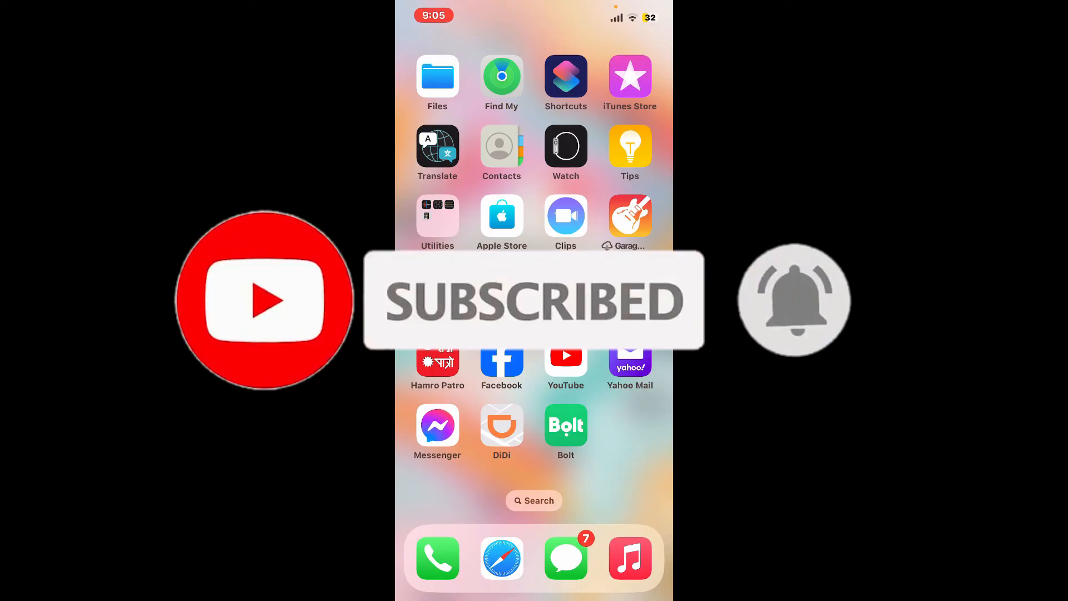